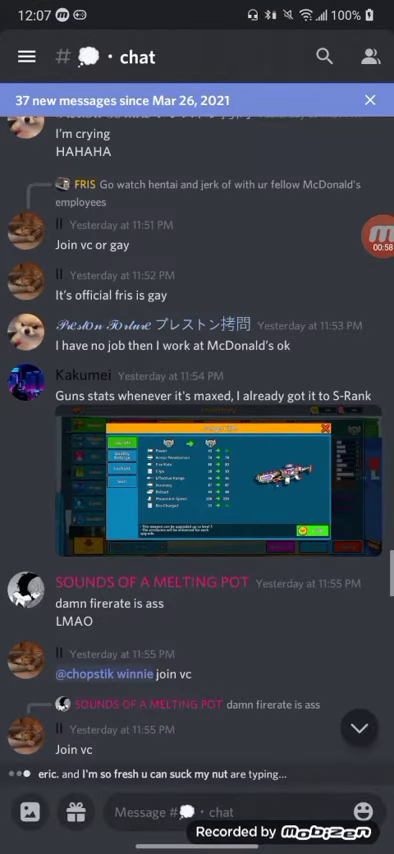
Step: Scroll #chat down to Kakumei's two weapon-stat screenshots and open the Broken City one
{"action": "left_click", "coordinate": [76, 375]}
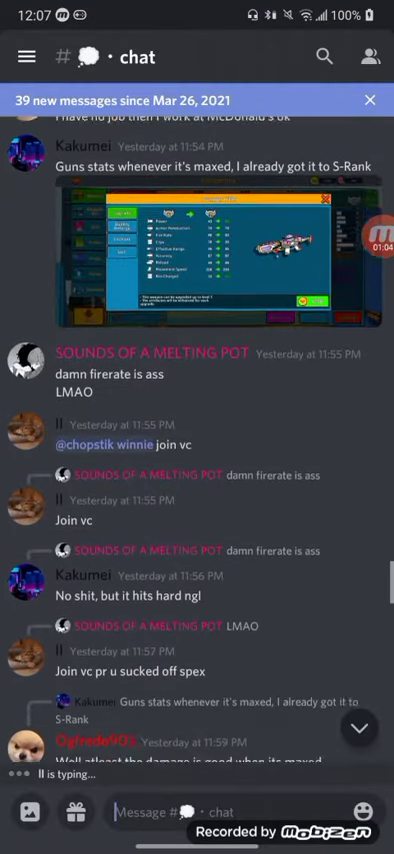
{"action": "scroll", "scroll_direction": "down", "scroll_amount": 3}
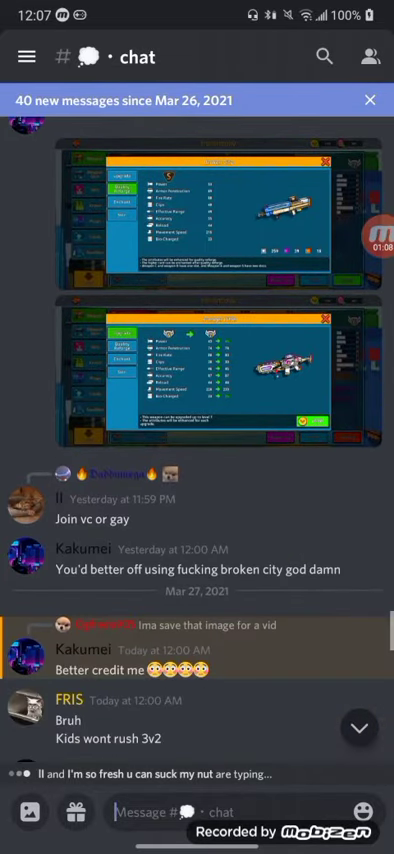
{"action": "scroll", "scroll_direction": "down", "scroll_amount": 3}
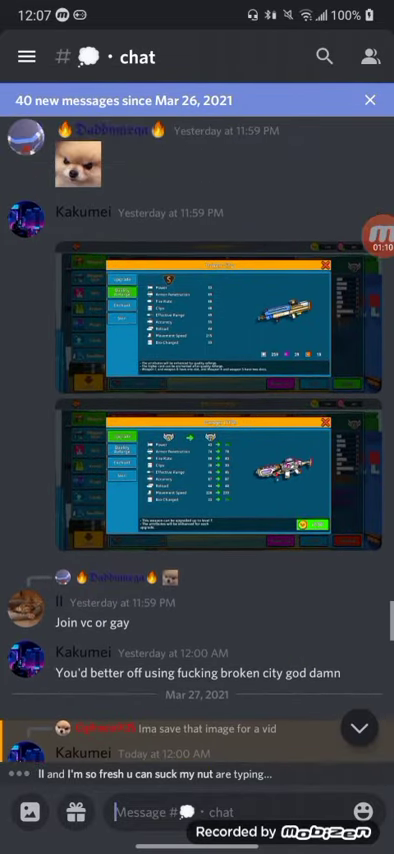
{"action": "left_click", "coordinate": [196, 310]}
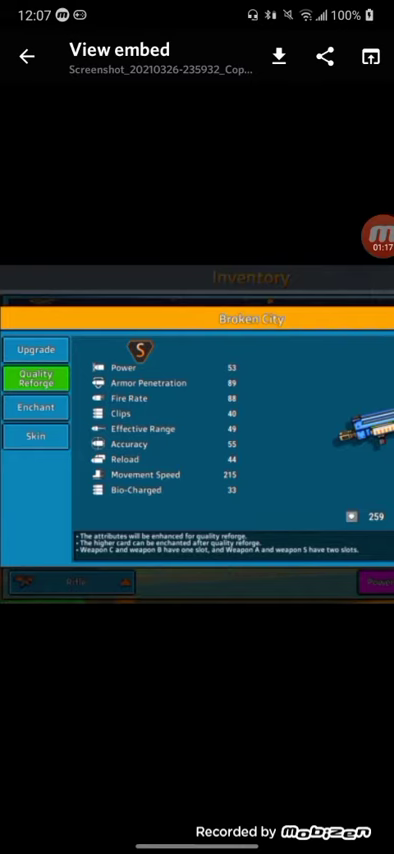
Step: View the full Broken City stats screenshot, inventory and resource counts, in the image viewer
{"action": "left_click", "coordinate": [25, 56]}
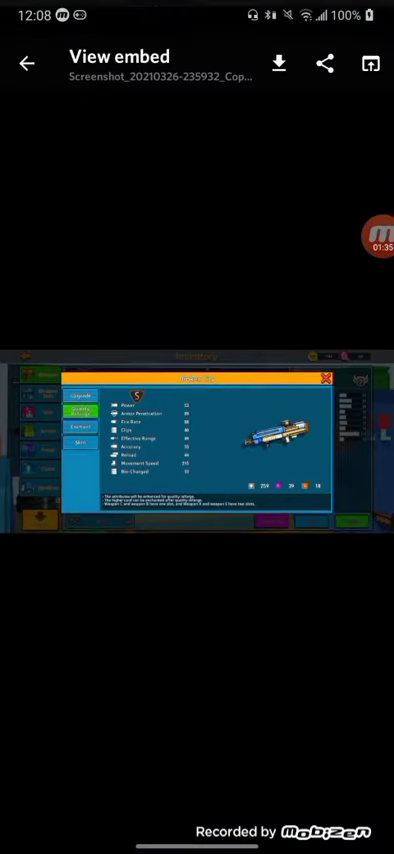
Step: View the purple rifle's stats screenshot, return to #chat, and scroll to after-midnight messages
{"action": "left_click", "coordinate": [22, 63]}
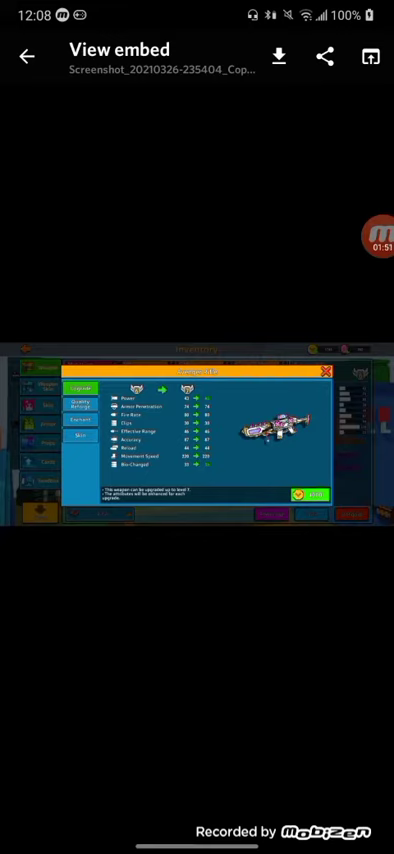
{"action": "left_click", "coordinate": [24, 56]}
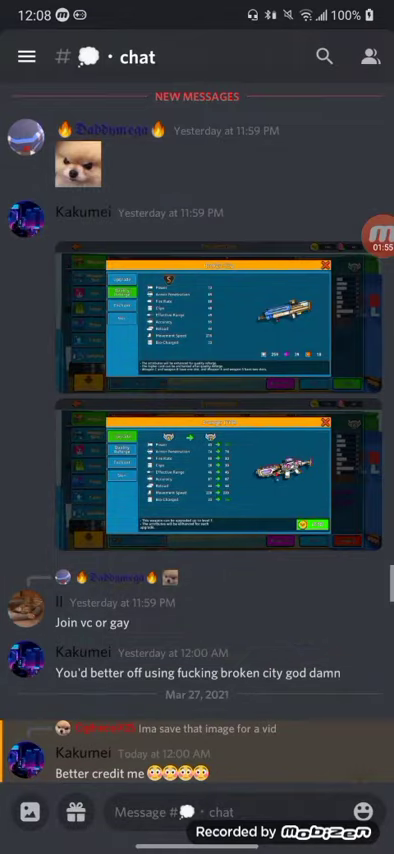
{"action": "scroll", "scroll_direction": "down", "scroll_amount": 3}
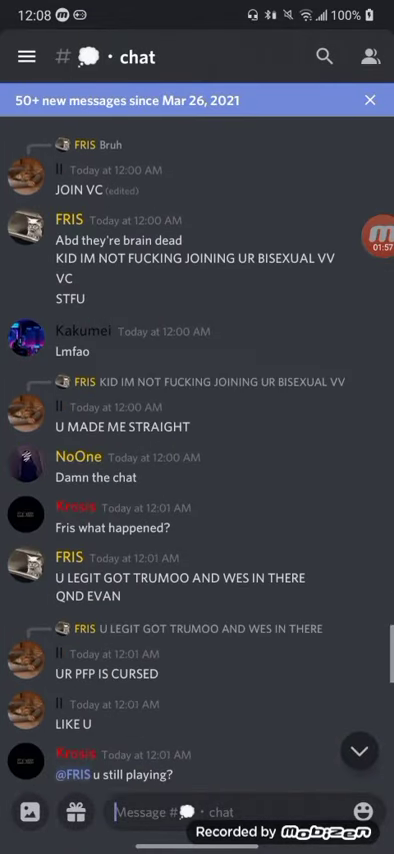